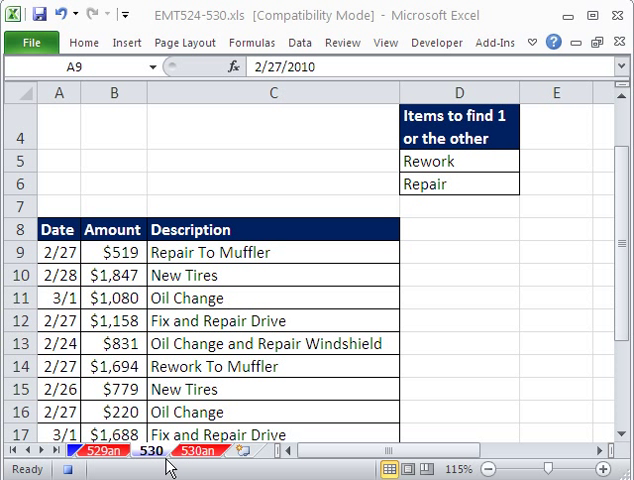
mouse_move(137, 128)
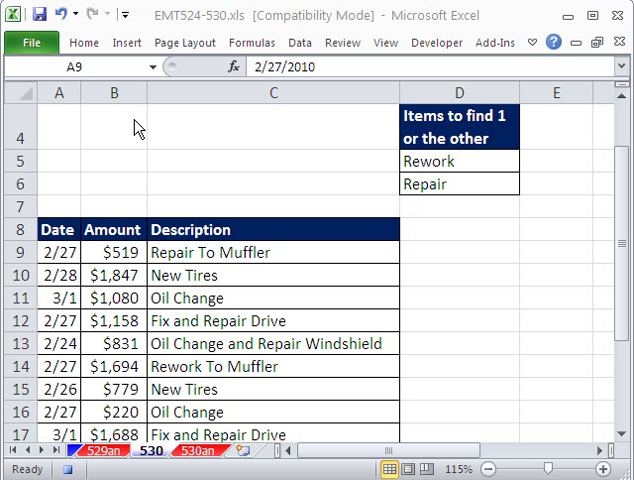
mouse_move(533, 196)
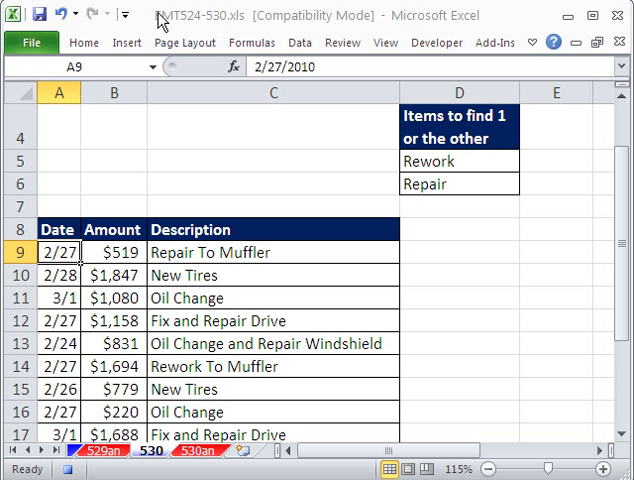
mouse_move(249, 42)
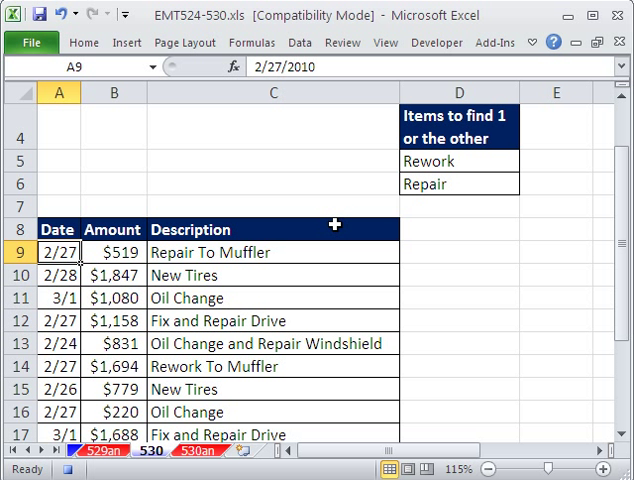
Point out the Rework and Repair items, then type the 'Contains' header in D8.
click(458, 161)
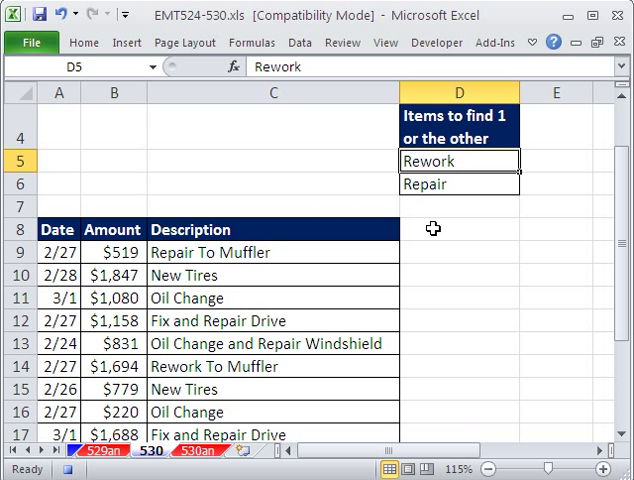
click(273, 252)
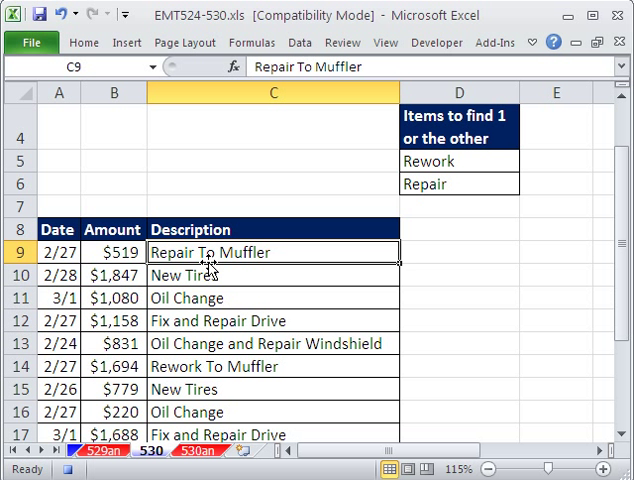
mouse_move(452, 250)
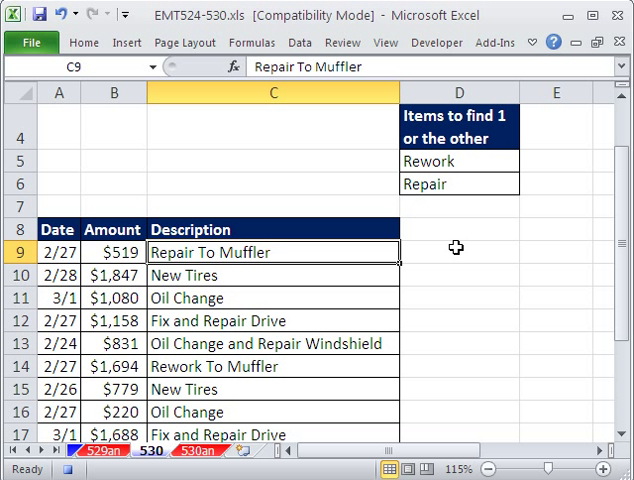
mouse_move(453, 232)
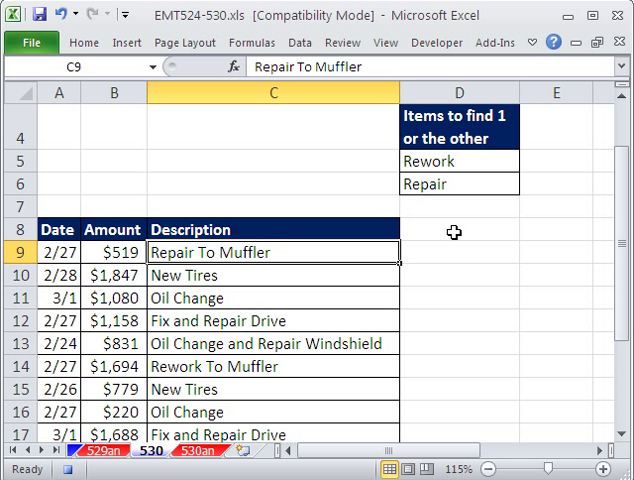
click(459, 230)
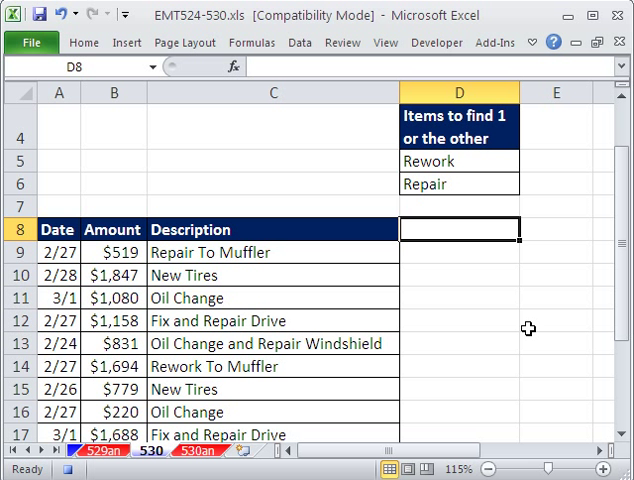
text(Contains)
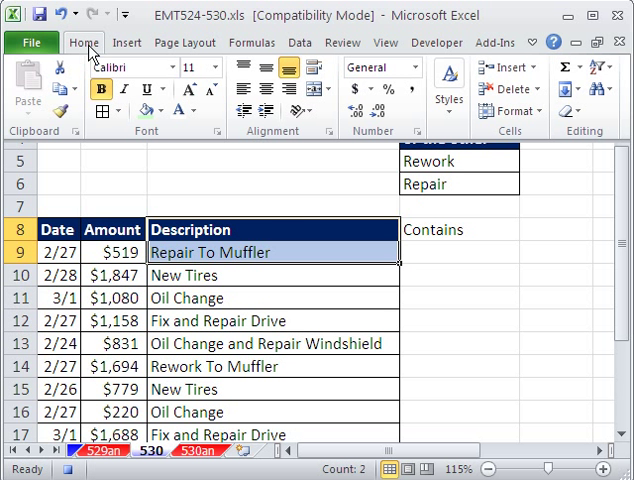
Format the Contains column like the table header with a light green fill.
click(457, 252)
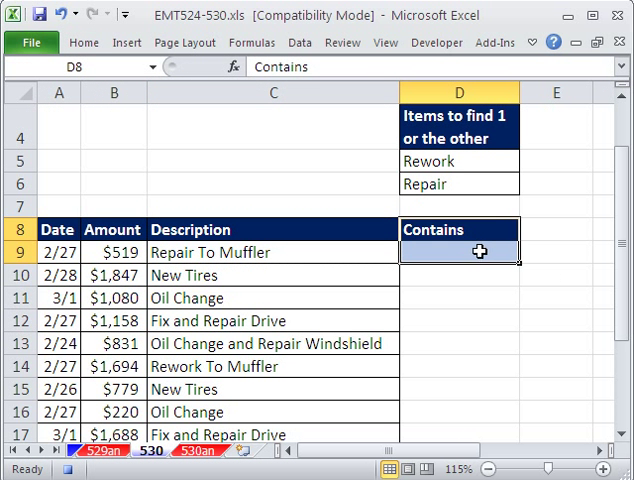
click(71, 42)
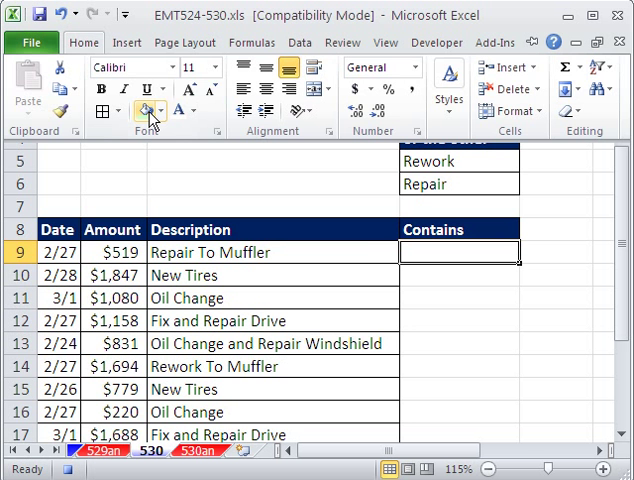
click(144, 108)
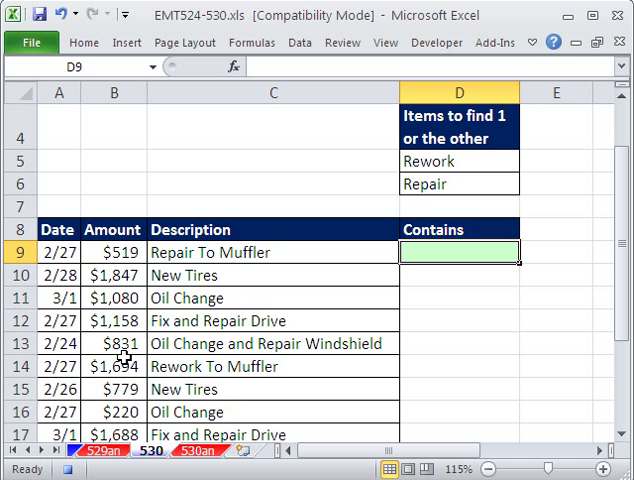
mouse_move(462, 291)
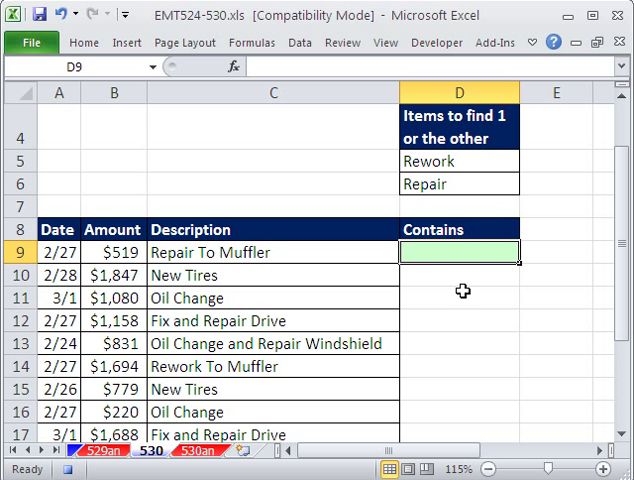
mouse_move(444, 337)
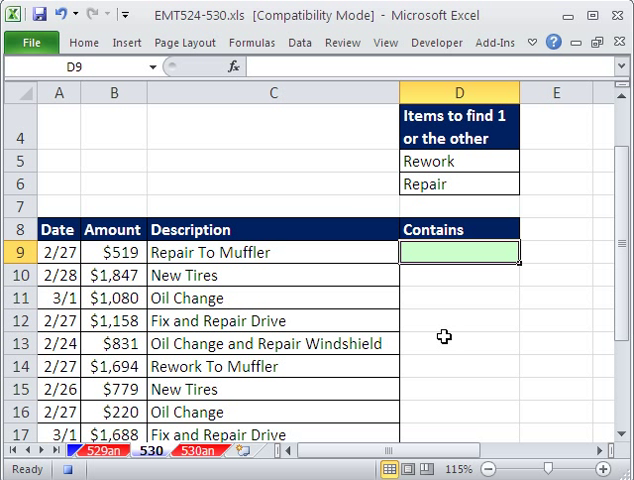
mouse_move(458, 161)
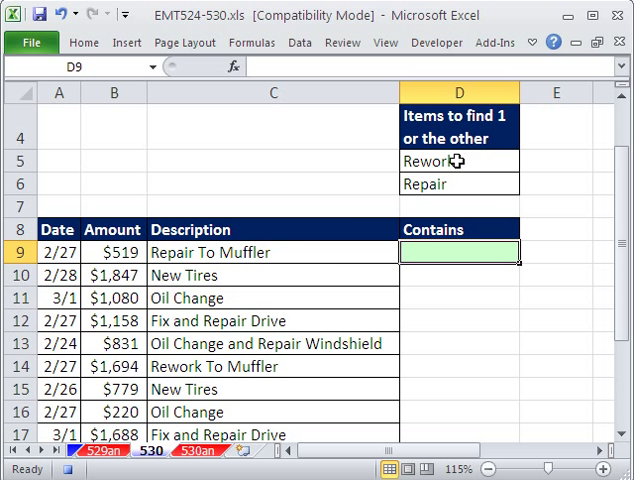
mouse_move(247, 252)
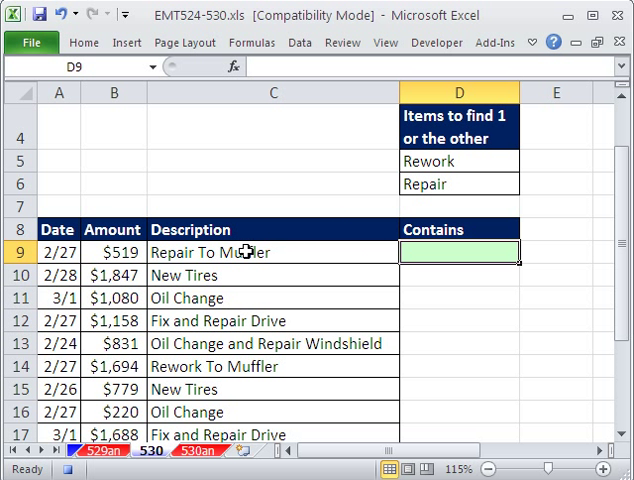
mouse_move(225, 322)
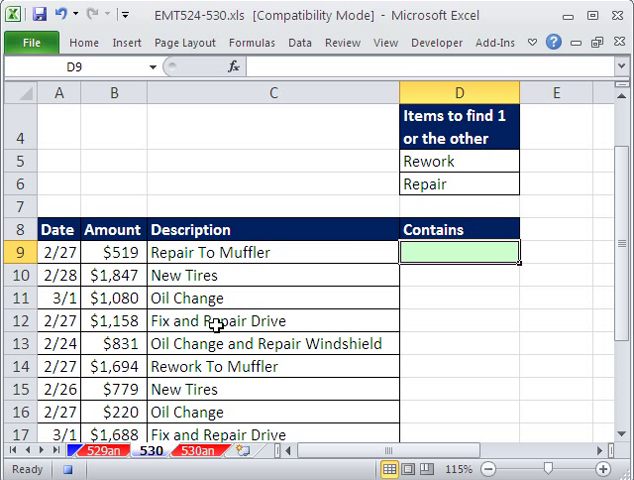
mouse_move(488, 184)
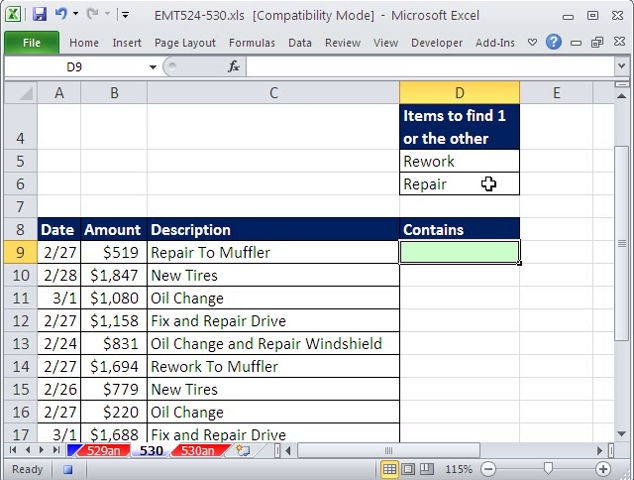
mouse_move(366, 298)
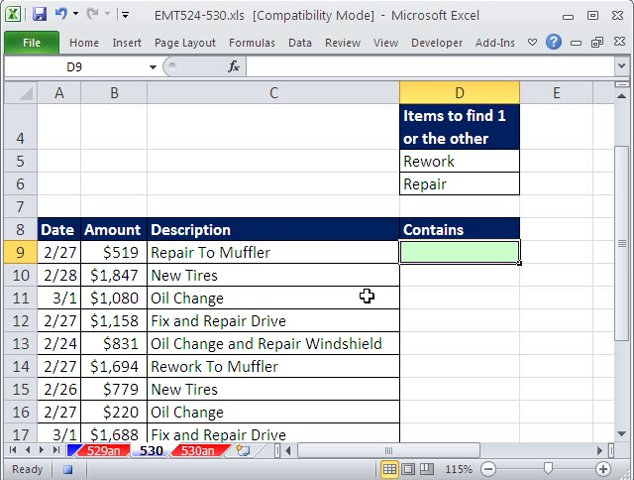
mouse_move(315, 343)
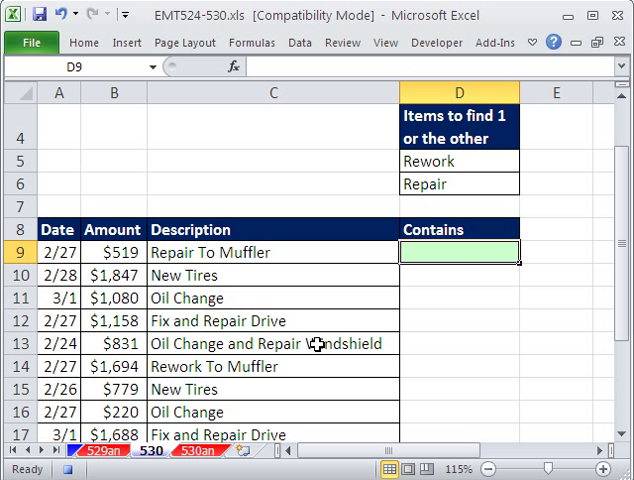
mouse_move(514, 291)
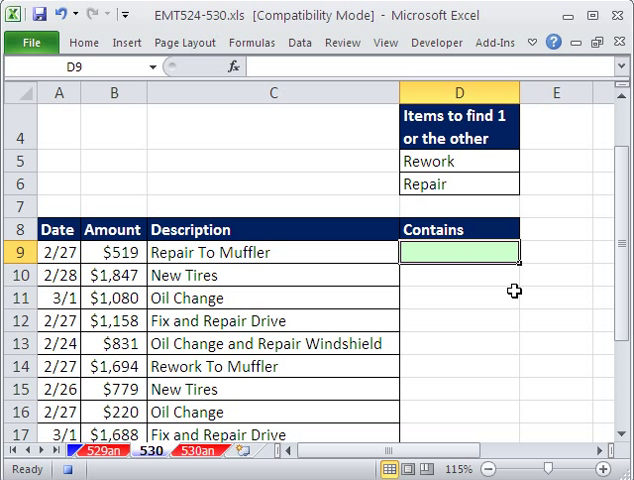
Start a SEARCH formula that uses the locked Rework reference $D$5.
text(=SEARCH()
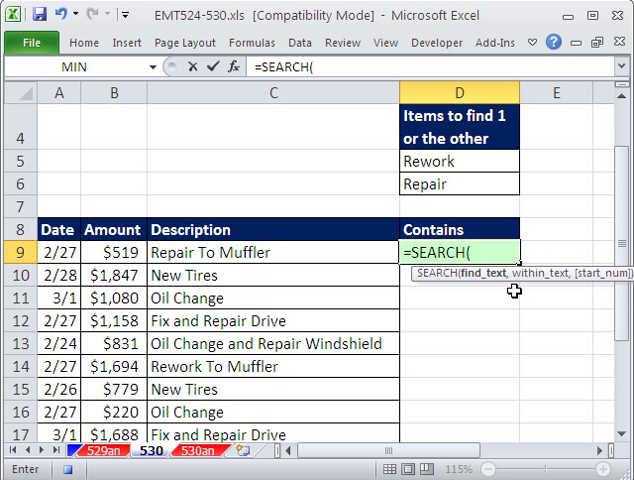
click(459, 160)
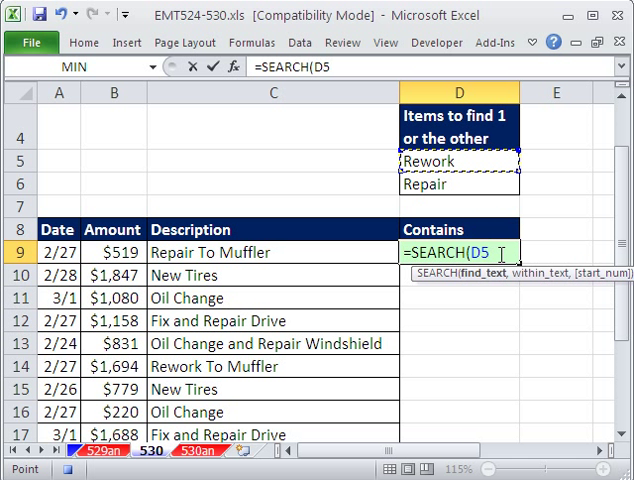
text(,C9))
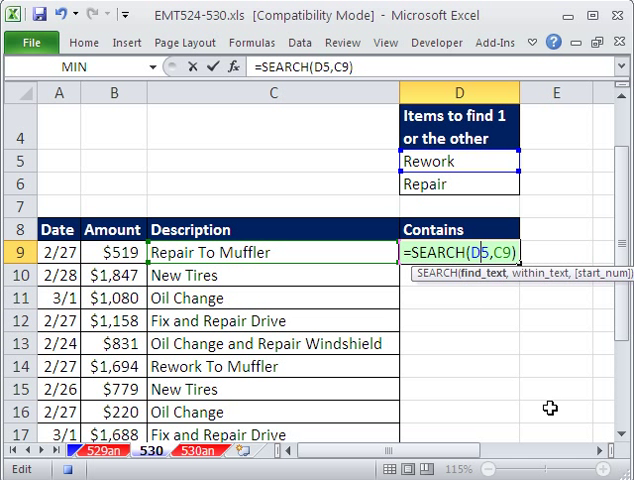
key(f4)
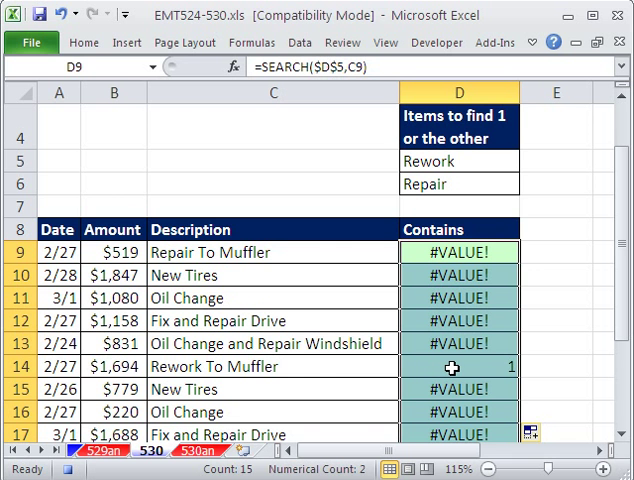
Review the #VALUE! results, then reopen the D9 formula to insert OR( at its start.
scroll(down, 3)
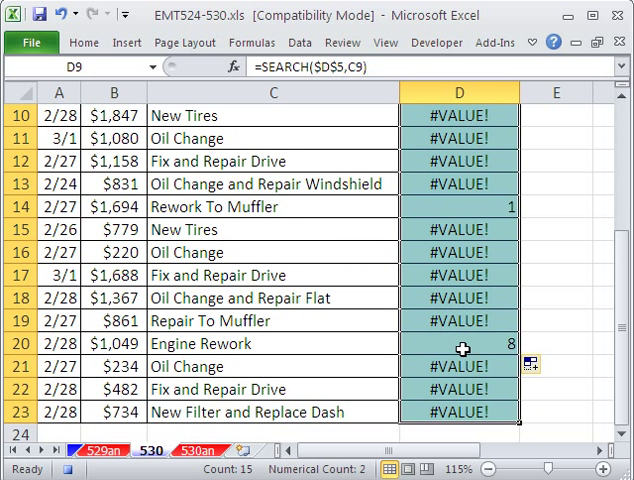
mouse_move(206, 327)
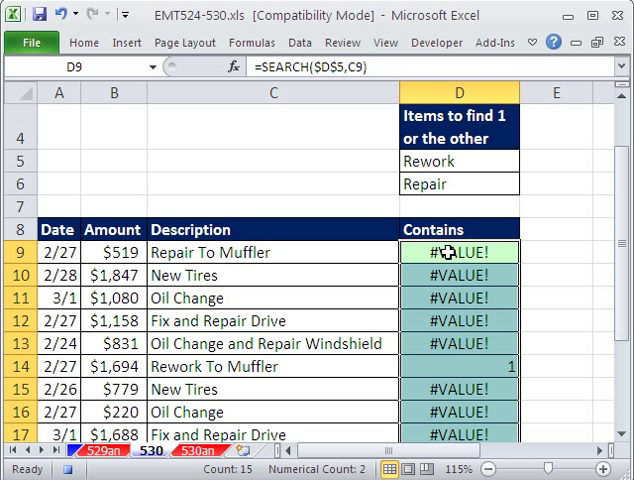
double_click(458, 252)
text(OR()
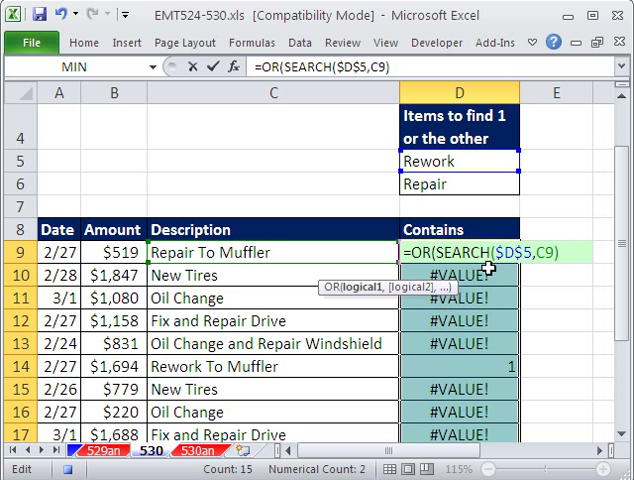
Insert ISNUMBER( before the Rework SEARCH in the D9 formula.
text(isnu)
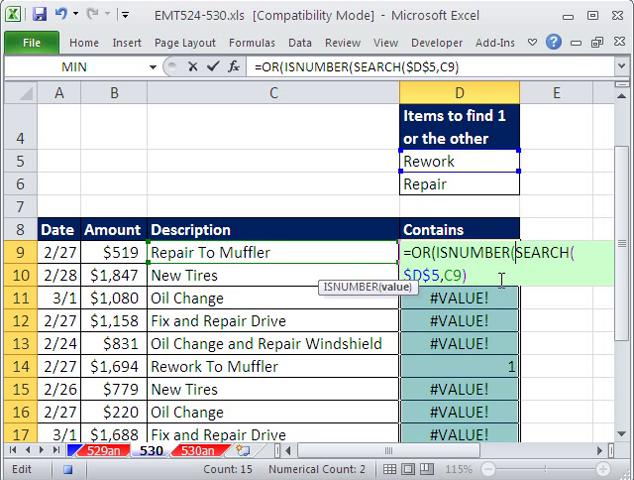
mouse_move(318, 286)
text())
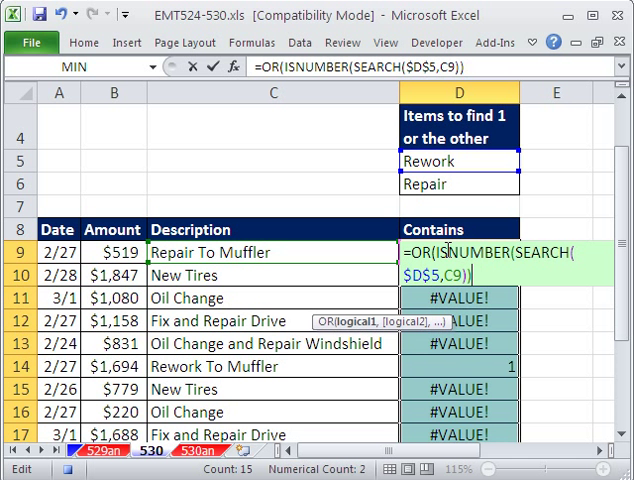
mouse_move(477, 383)
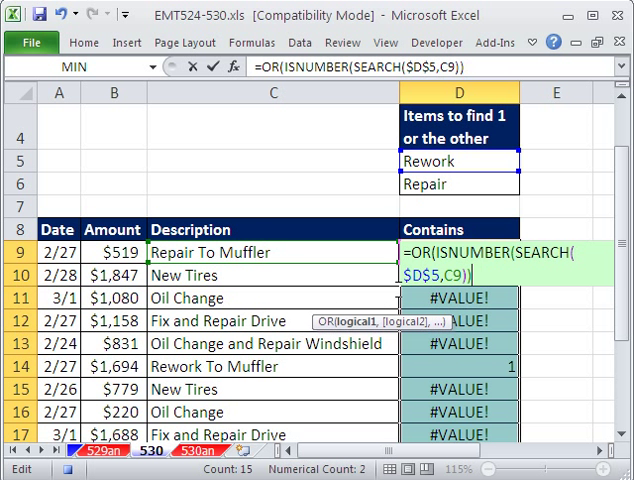
mouse_move(525, 310)
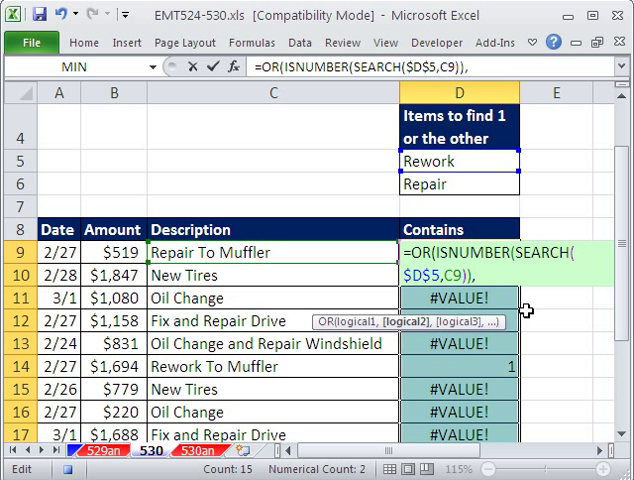
Append ',ISNUMBER(SEARCH(…,C9))' for Repair and close the OR parentheses.
text(),ISNUMBER(SEARCH($D$5,C9)))
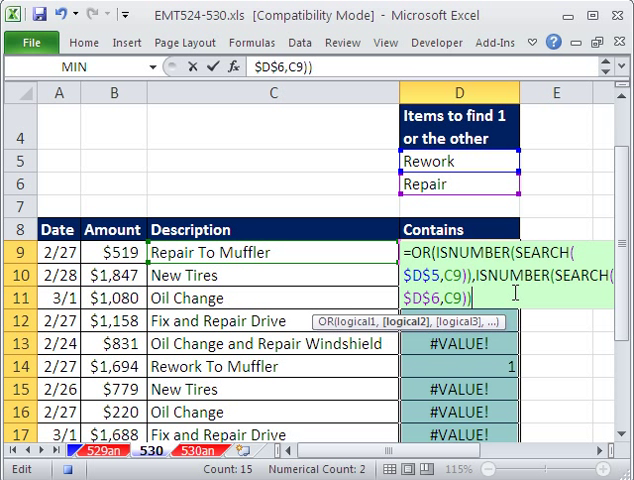
text())
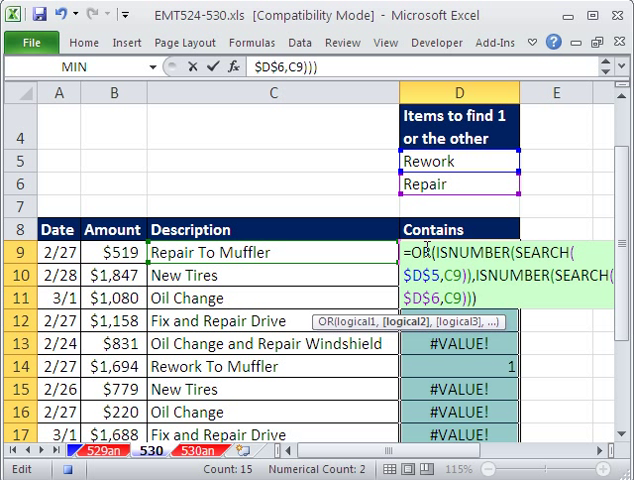
mouse_move(483, 344)
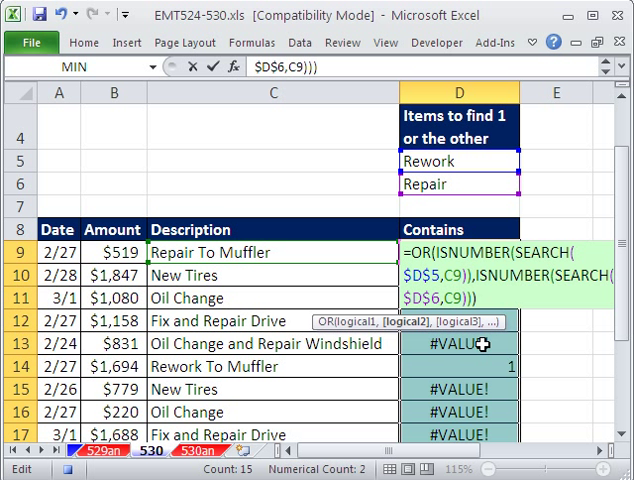
mouse_move(480, 470)
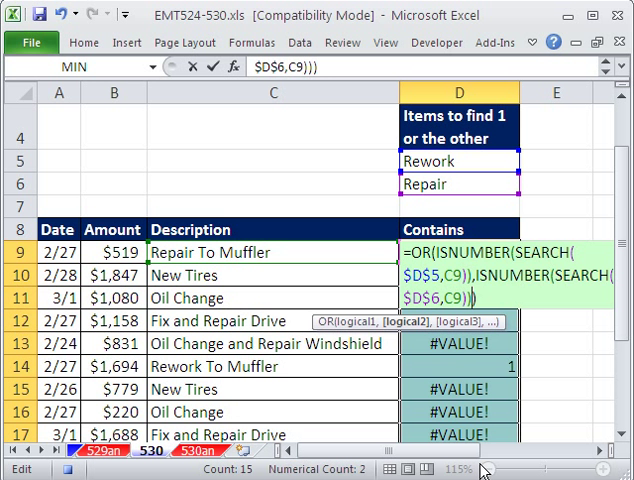
Enter the OR formula down the Contains column and check D12 and D14.
key(Enter)
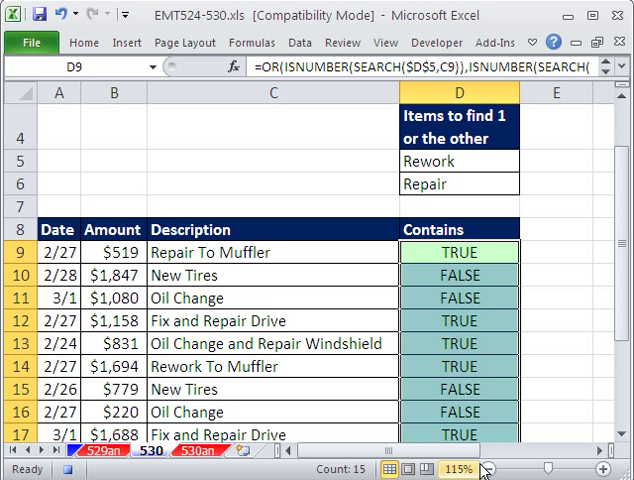
mouse_move(445, 251)
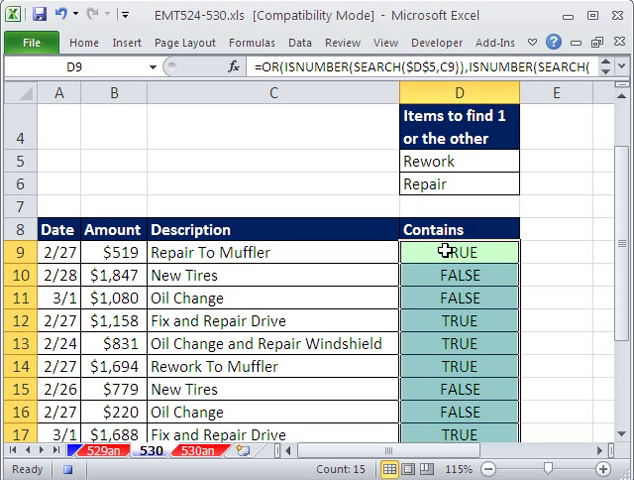
click(459, 320)
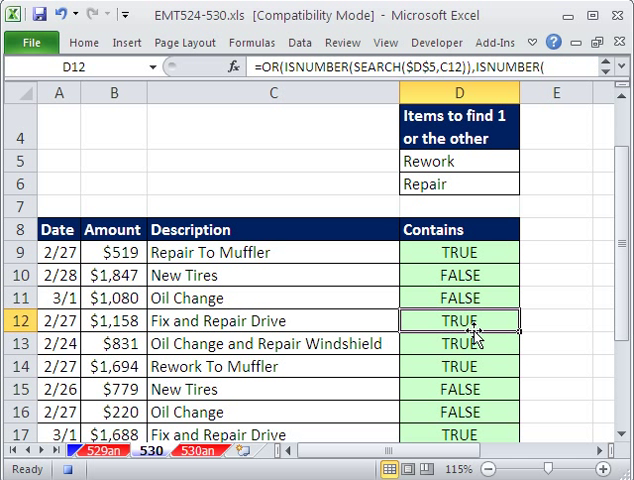
click(458, 366)
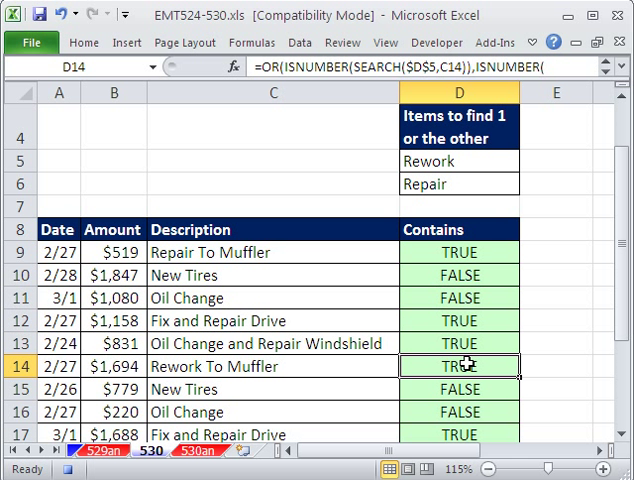